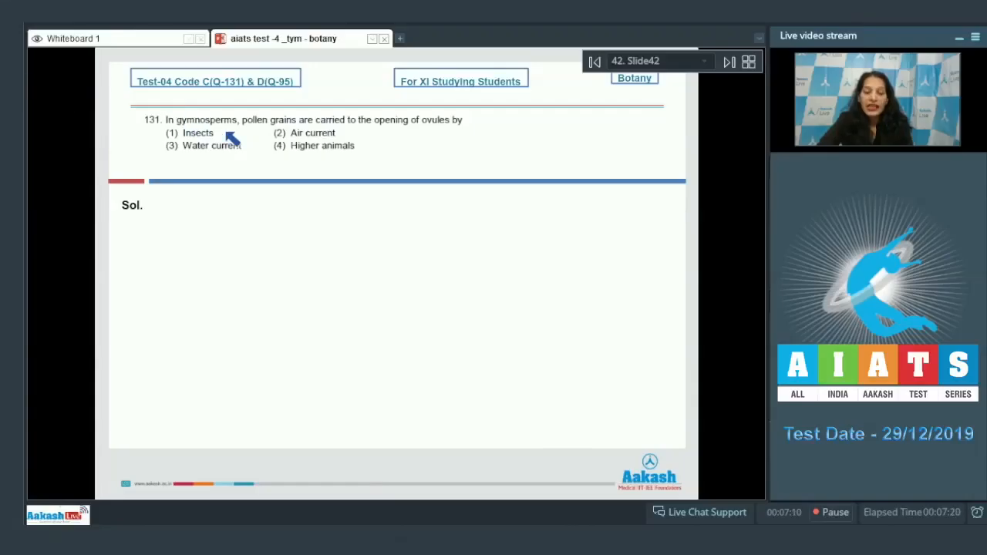
mouse_move(357, 127)
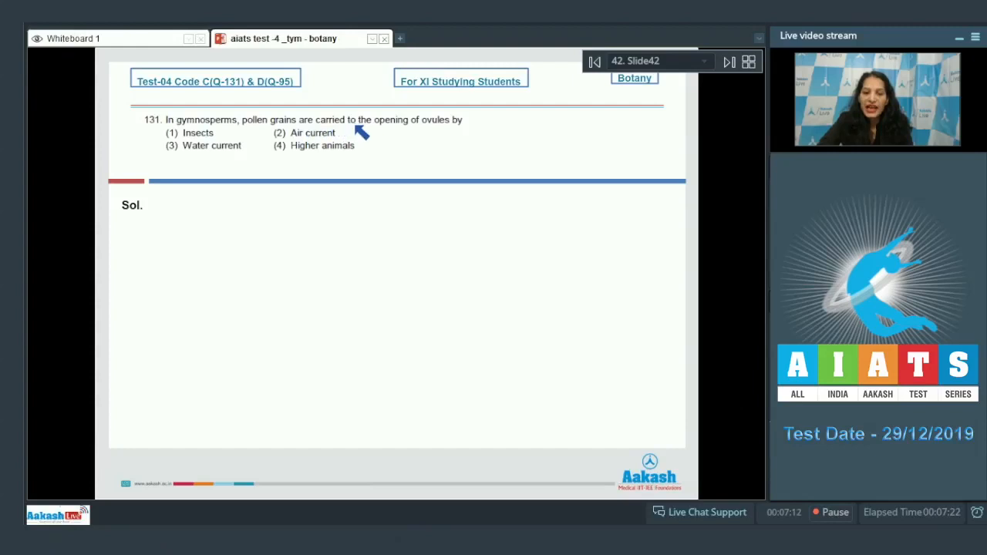
mouse_move(459, 131)
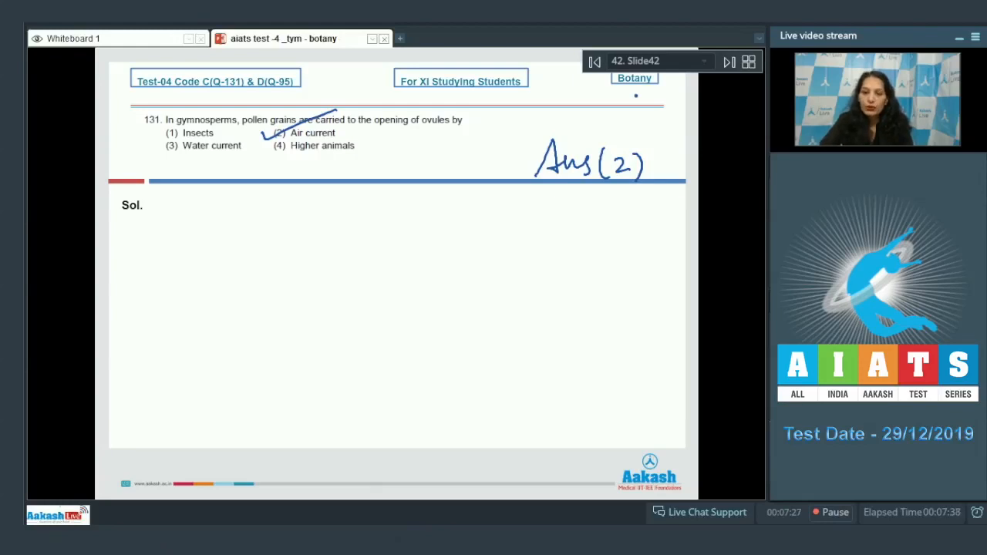
Step: Advance to slide 43 showing question 132 on embryo-forming plant groups
left_click(728, 61)
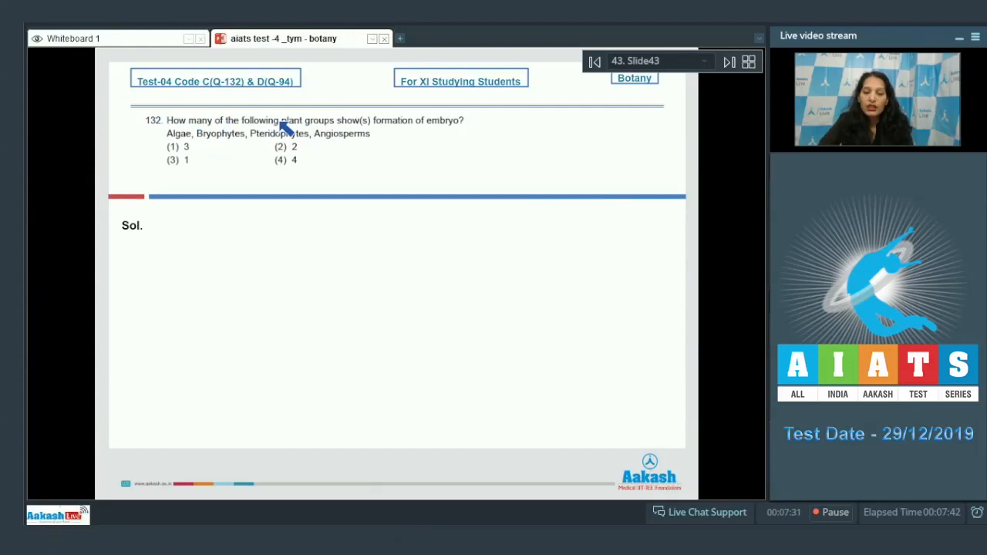
mouse_move(367, 132)
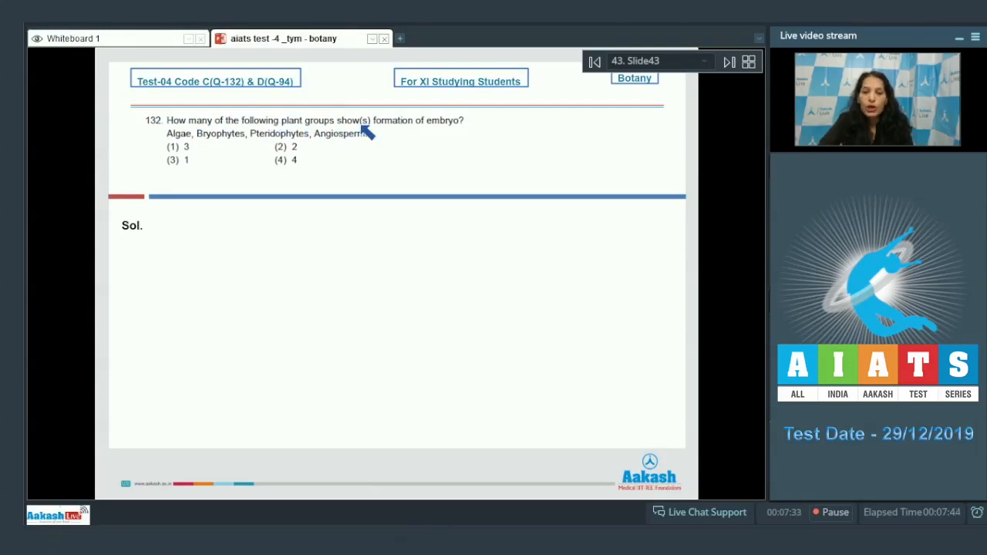
mouse_move(463, 126)
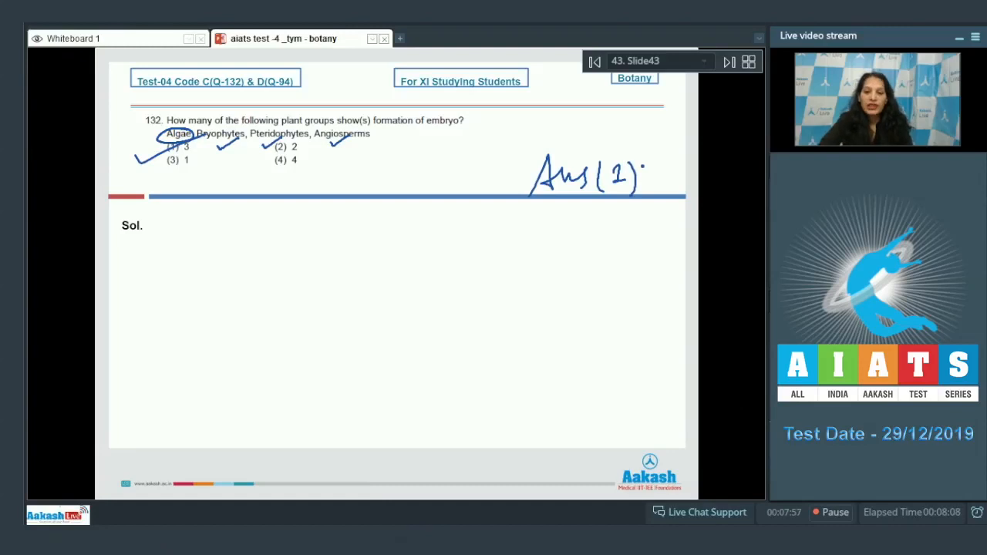
Step: Advance to question 133 and tick options 2, 3 and 4 as transpiration functions
left_click(728, 62)
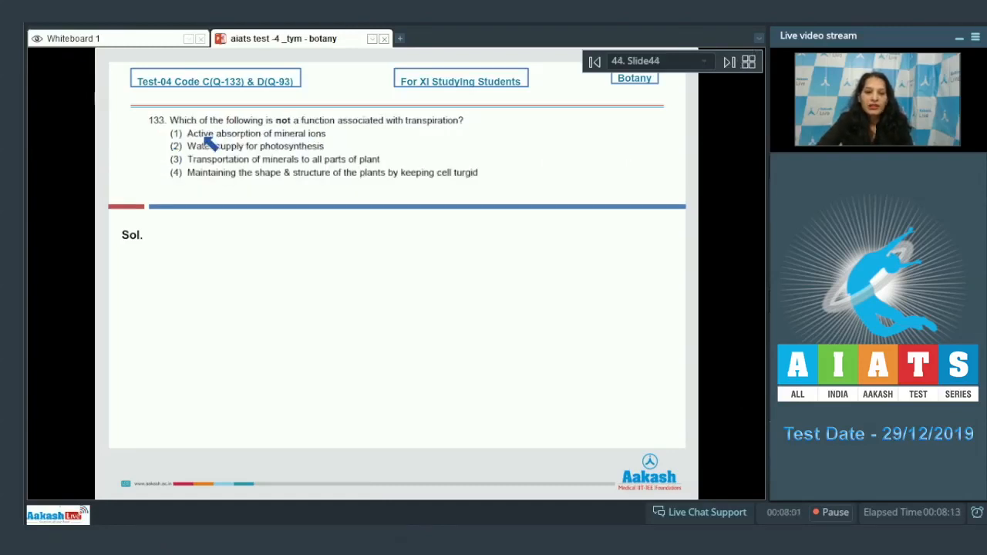
mouse_move(327, 136)
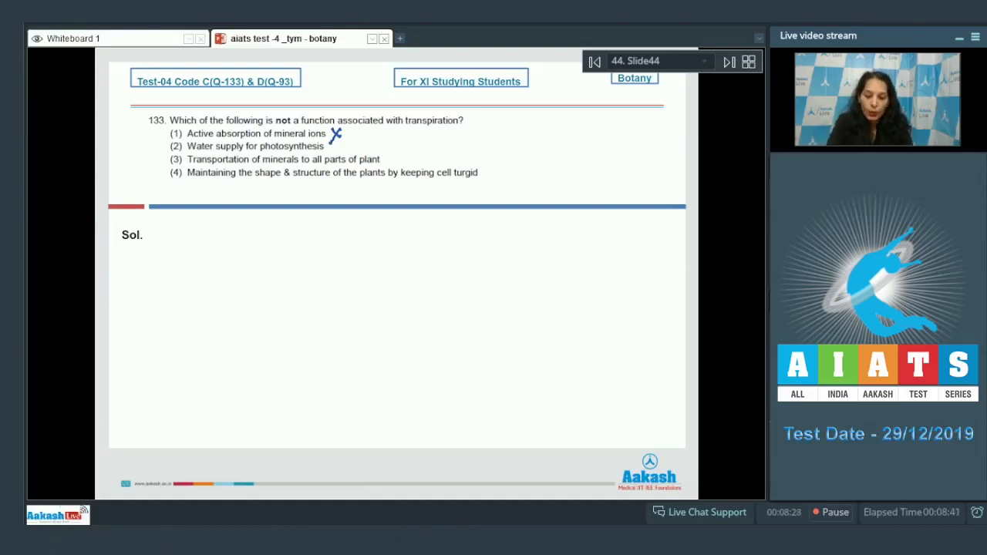
left_click_drag(343, 147, 367, 138)
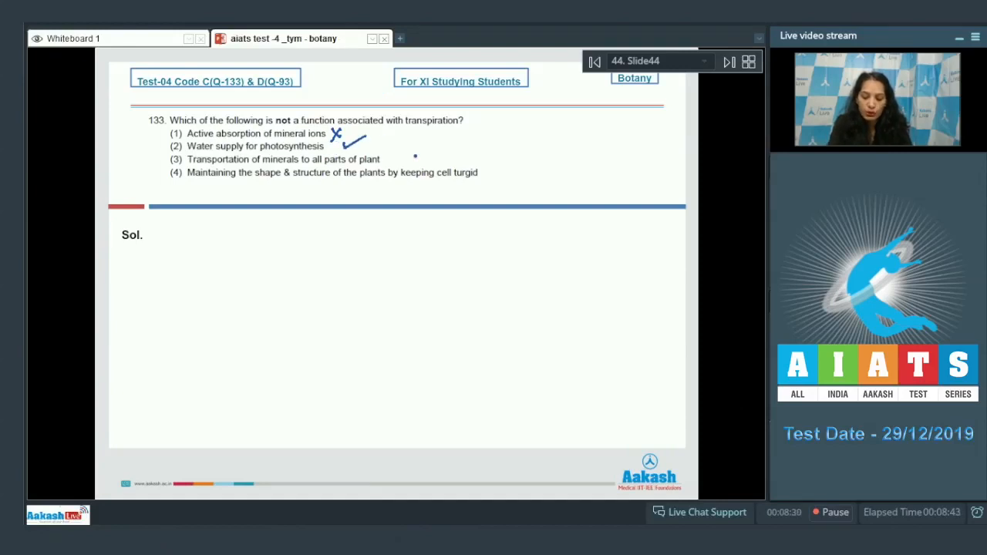
left_click_drag(395, 163, 416, 154)
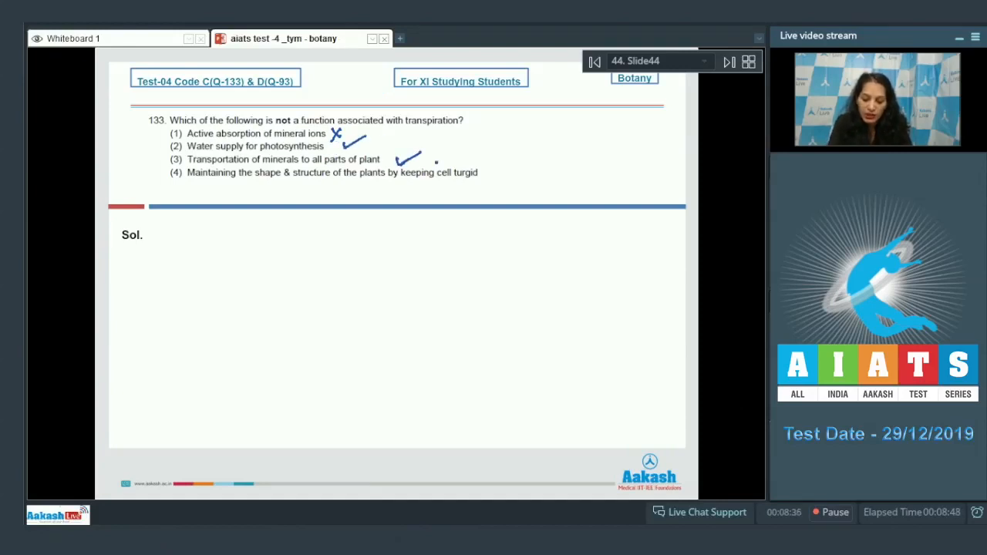
left_click_drag(478, 173, 506, 168)
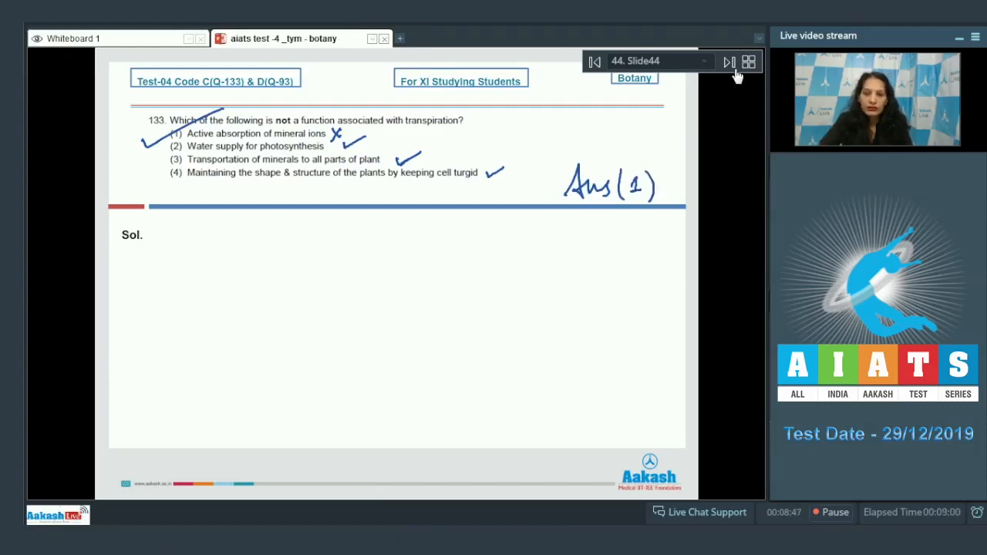
Step: Advance to question 134 on sugar mass flow, then on to question 135 on floridean starch
left_click(728, 62)
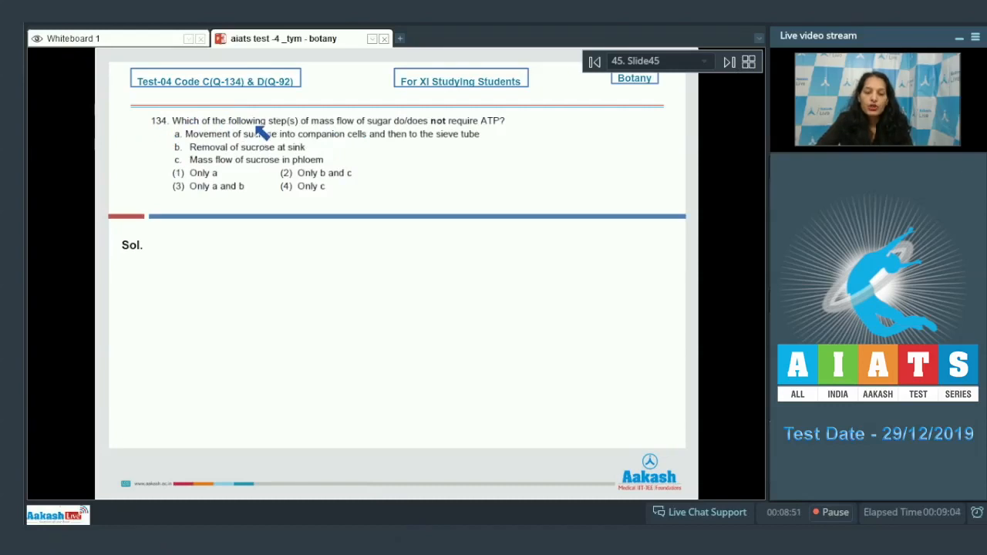
mouse_move(342, 132)
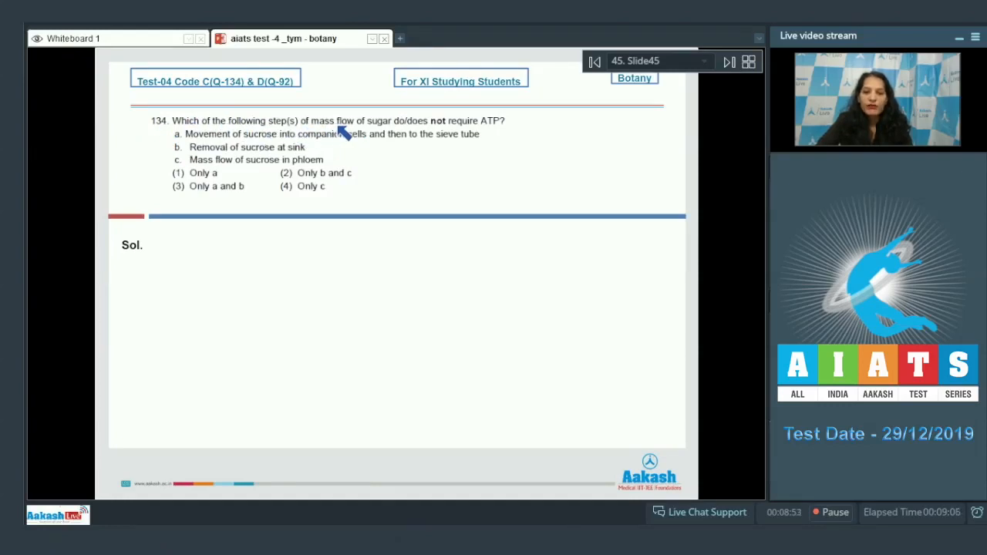
mouse_move(494, 136)
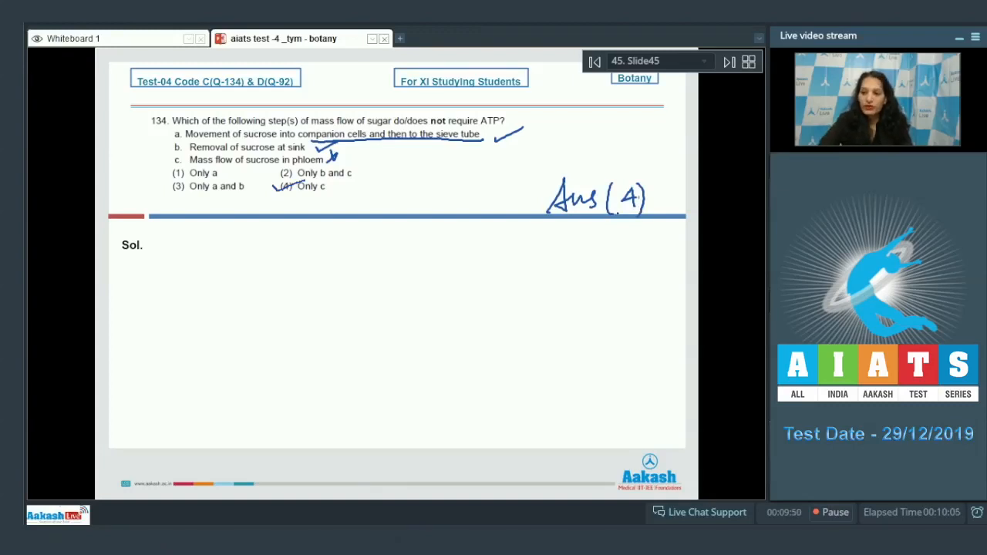
left_click(728, 62)
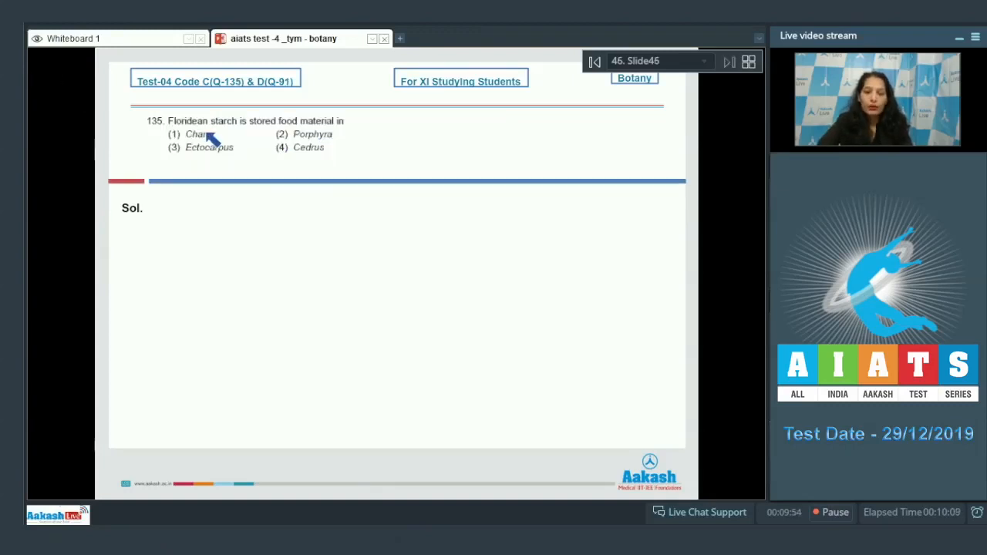